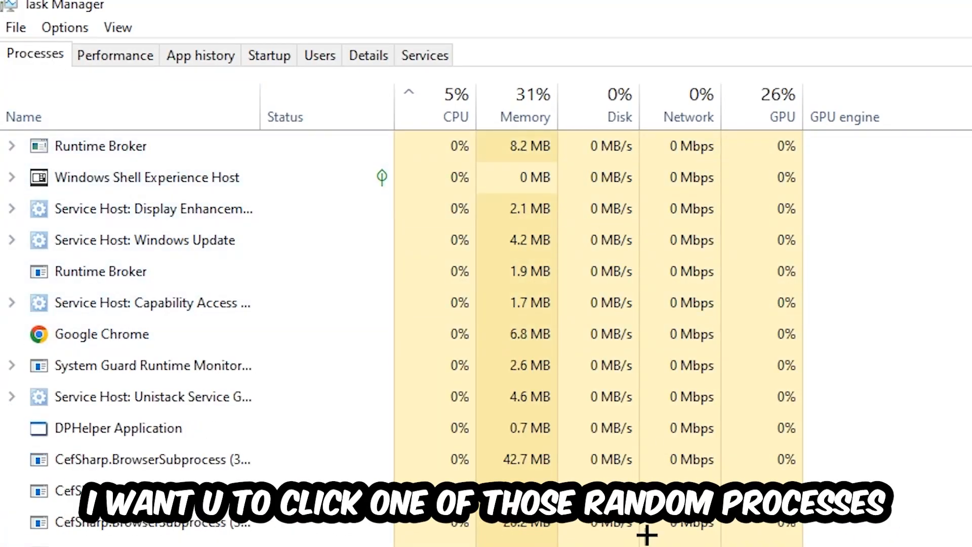
- Select the DPHelper Application process and scroll the process list for leftover game tasks
{"action": "left_click", "coordinate": [119, 428]}
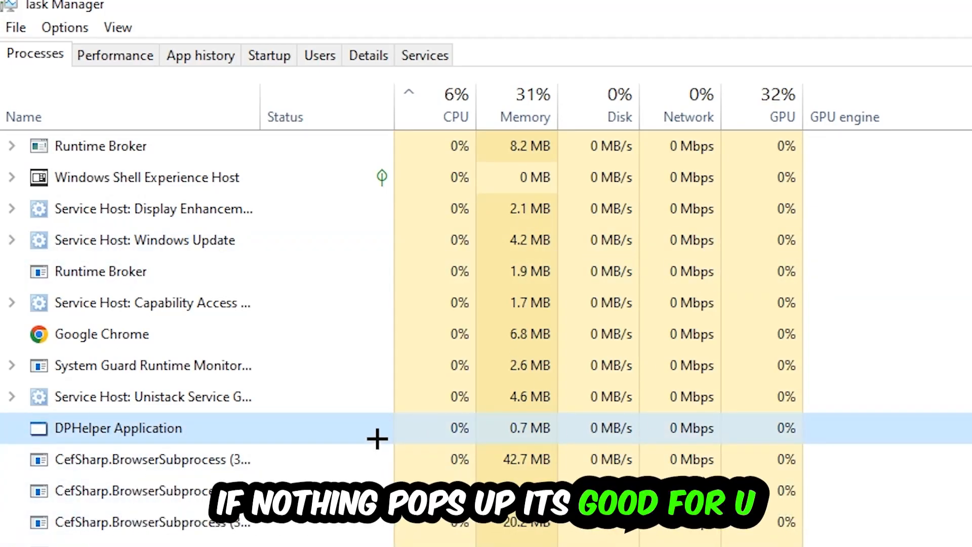
{"action": "scroll", "scroll_direction": "down", "scroll_amount": 3}
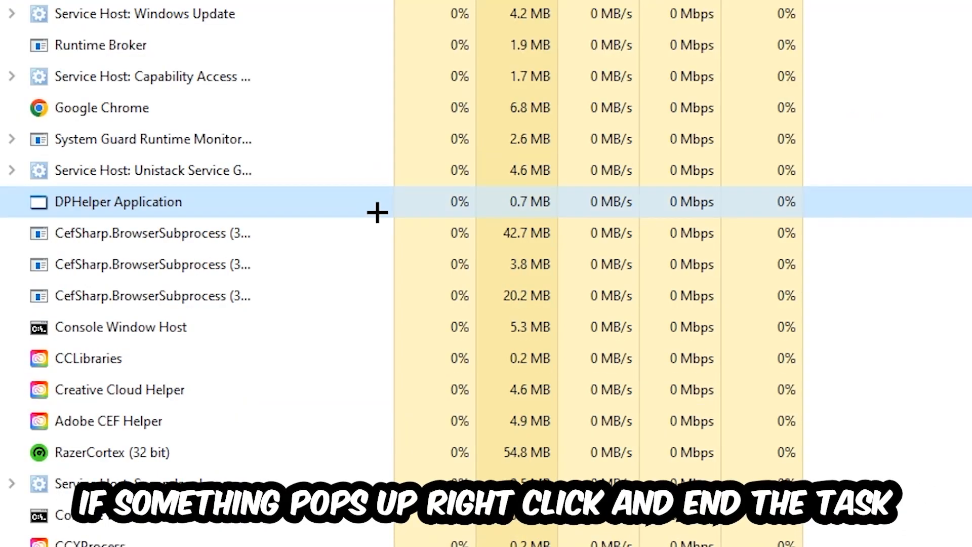
{"action": "right_click", "coordinate": [120, 327]}
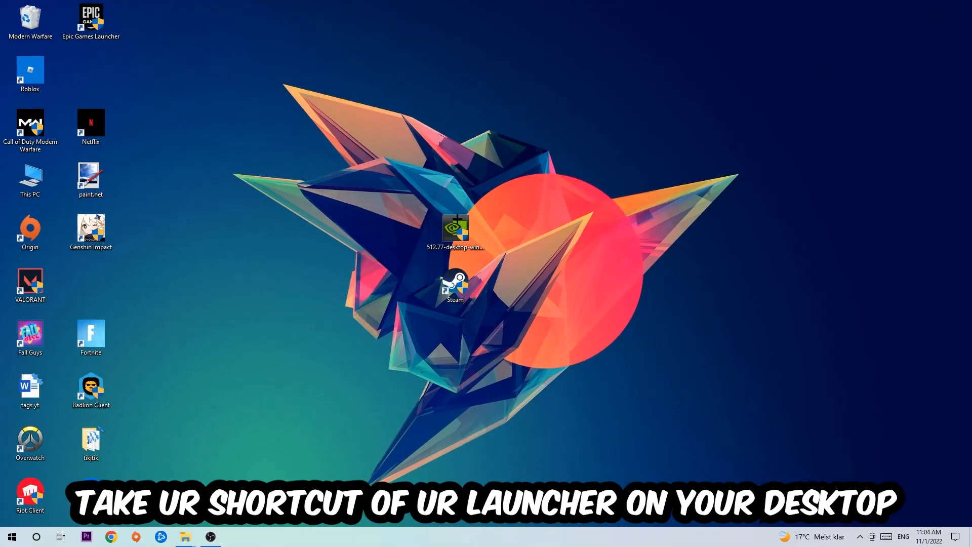
- Drag the Steam shortcut up toward the top of the desktop and open its Properties
{"action": "left_click_drag", "start_coordinate": [455, 287], "coordinate": [577, 180]}
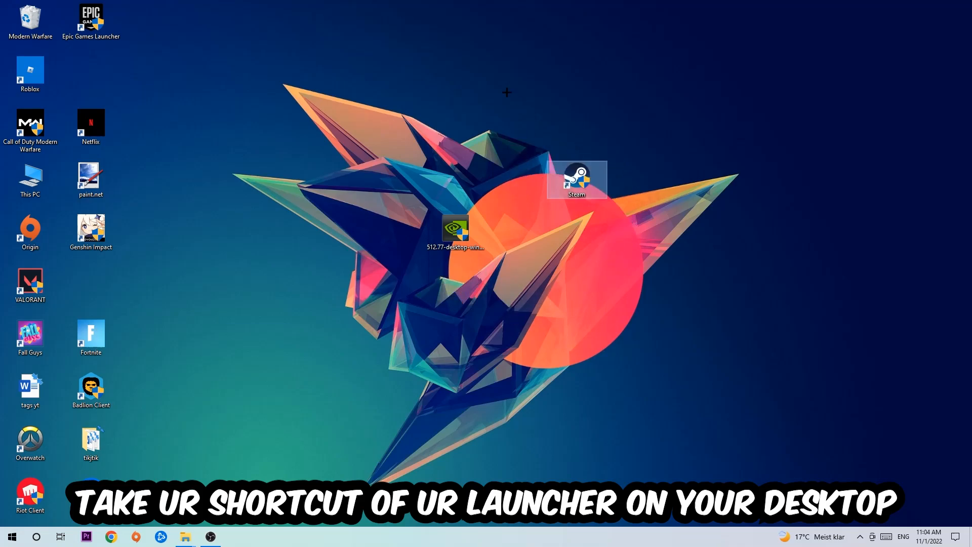
{"action": "left_click_drag", "start_coordinate": [577, 180], "coordinate": [395, 127]}
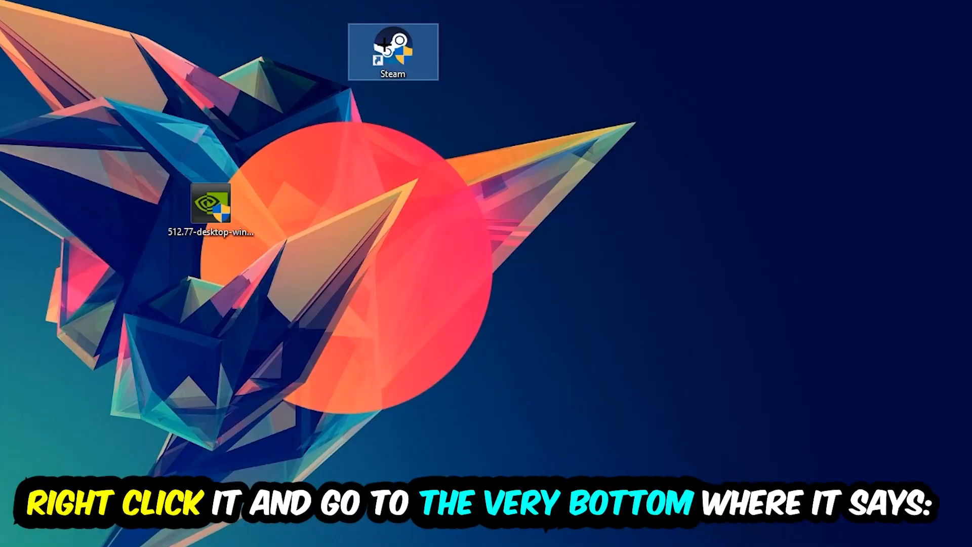
{"action": "right_click", "coordinate": [393, 53]}
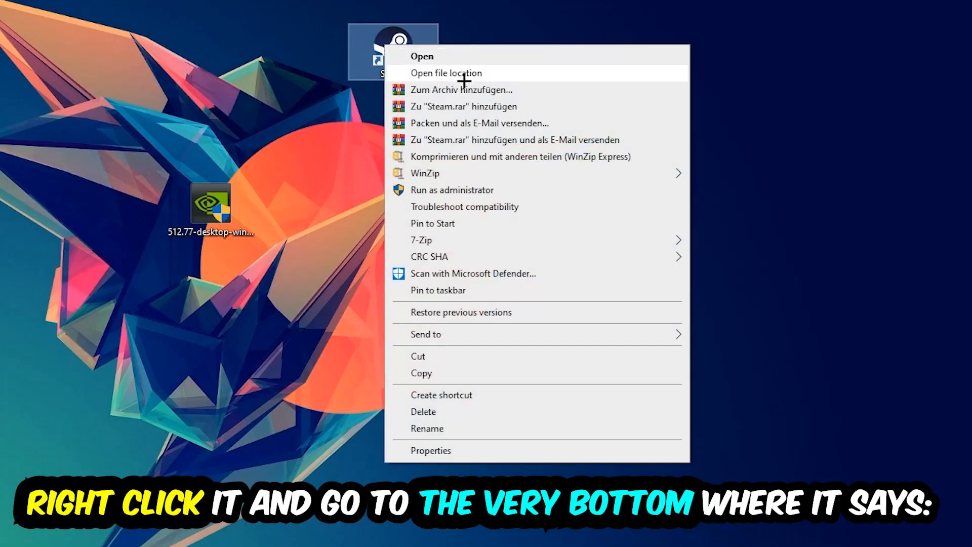
{"action": "left_click", "coordinate": [431, 450]}
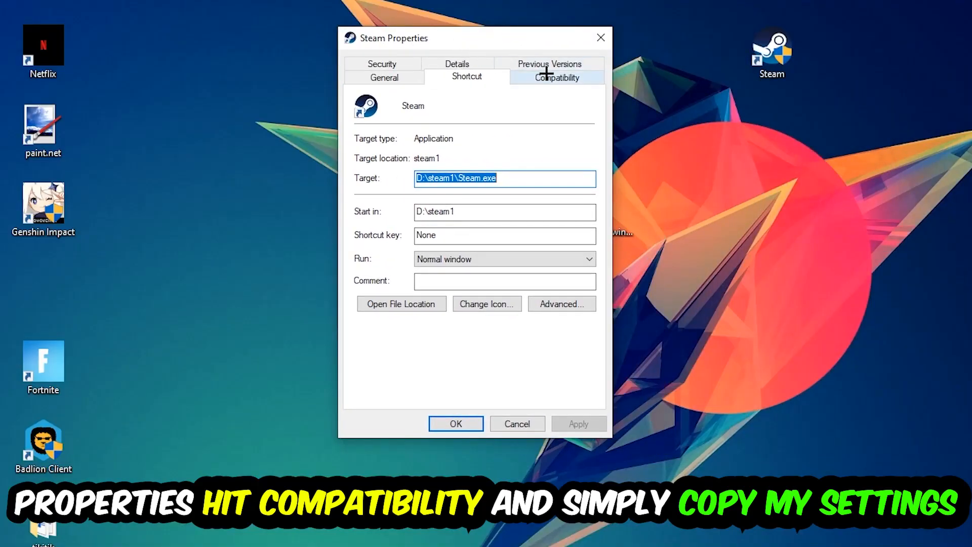
- Enable Windows 8 compatibility mode with Run as administrator, save, and shift the Steam icon left
{"action": "left_click", "coordinate": [557, 76]}
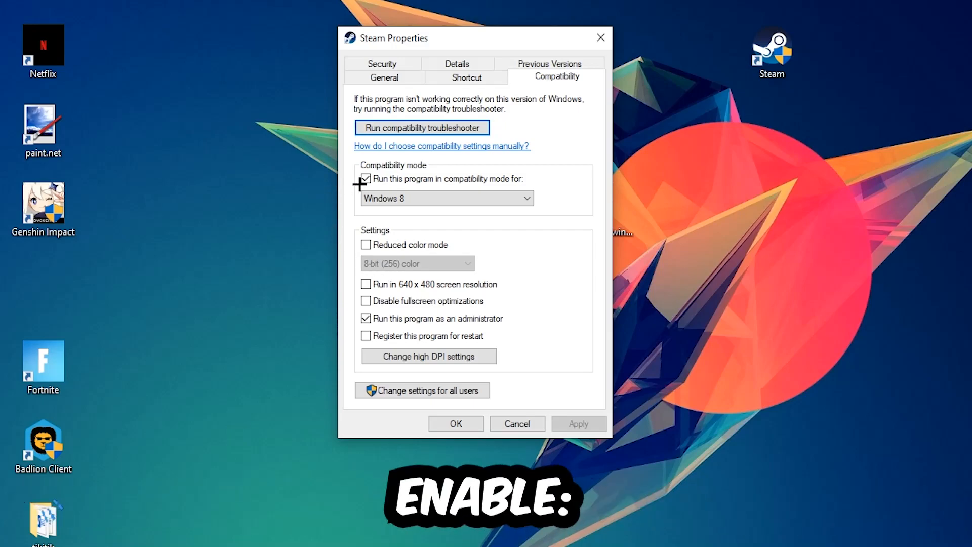
{"action": "left_click", "coordinate": [527, 198]}
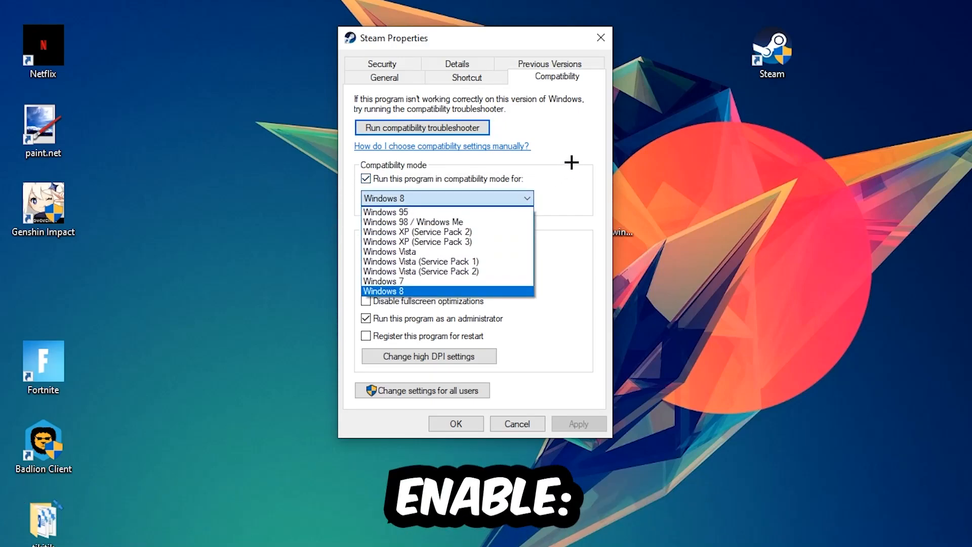
{"action": "left_click", "coordinate": [383, 291]}
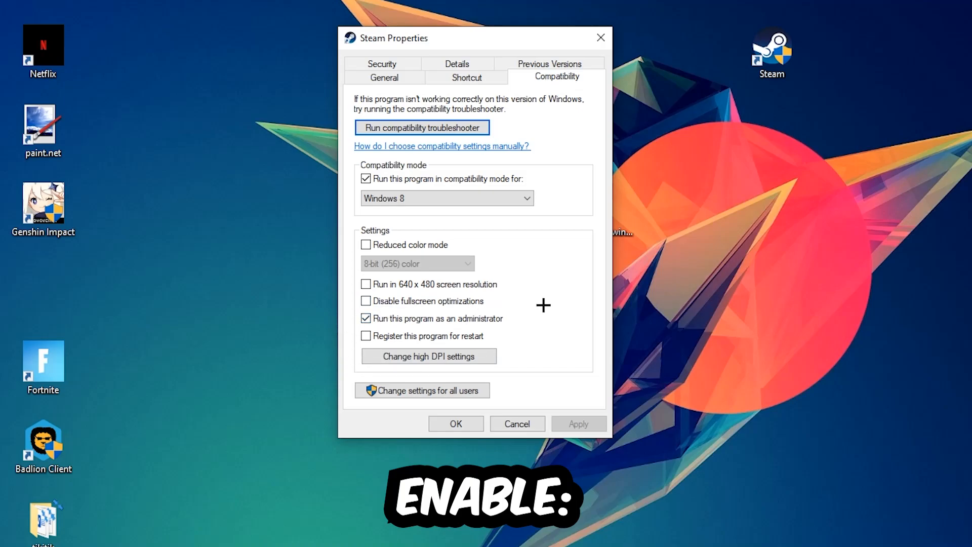
{"action": "left_click", "coordinate": [455, 423]}
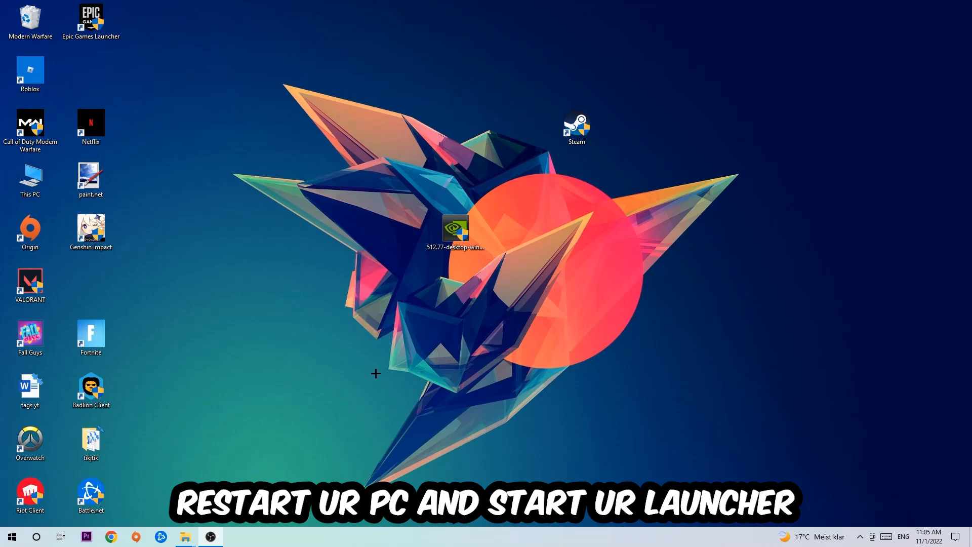
{"action": "left_click_drag", "start_coordinate": [577, 128], "coordinate": [456, 128]}
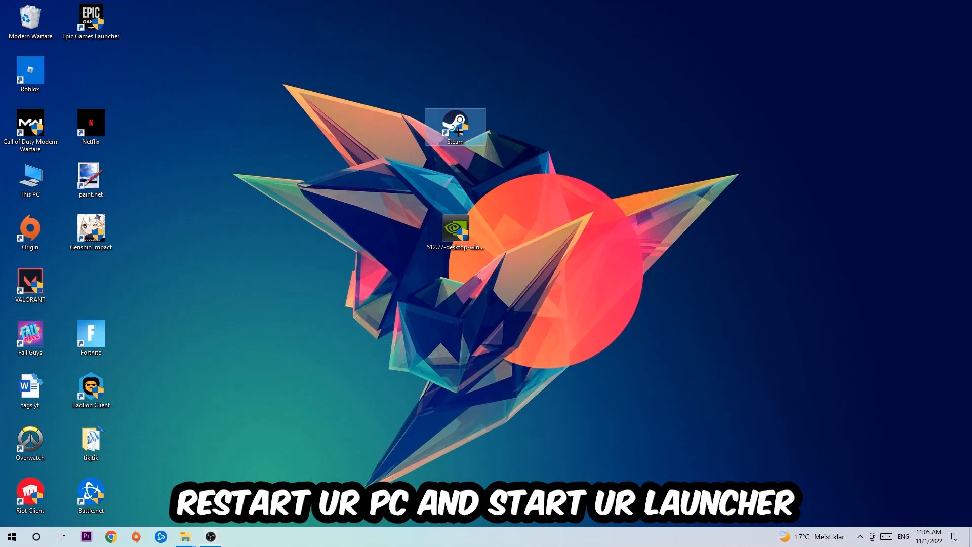